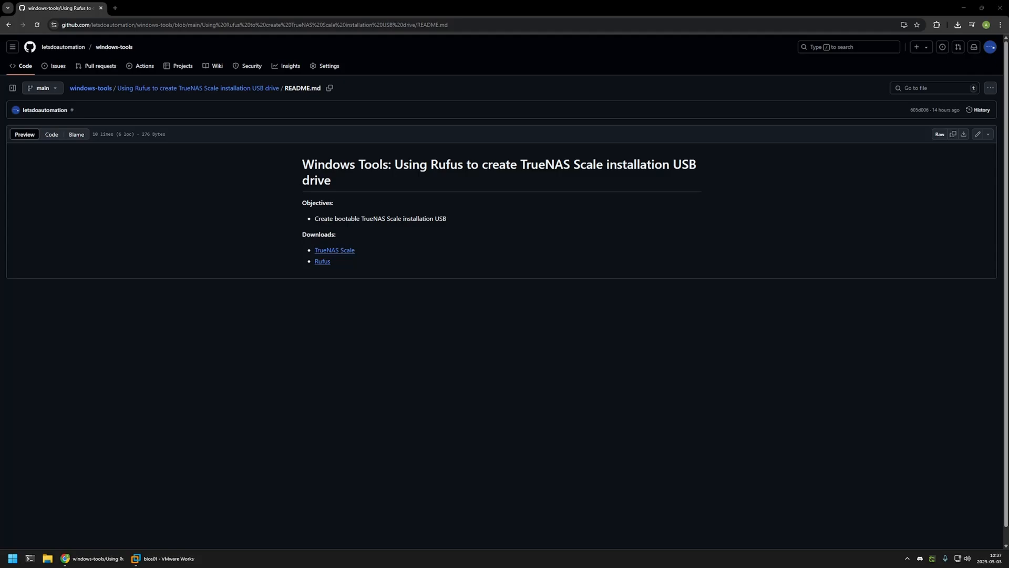
{"action": "mouse_move", "coordinate": [357, 262]}
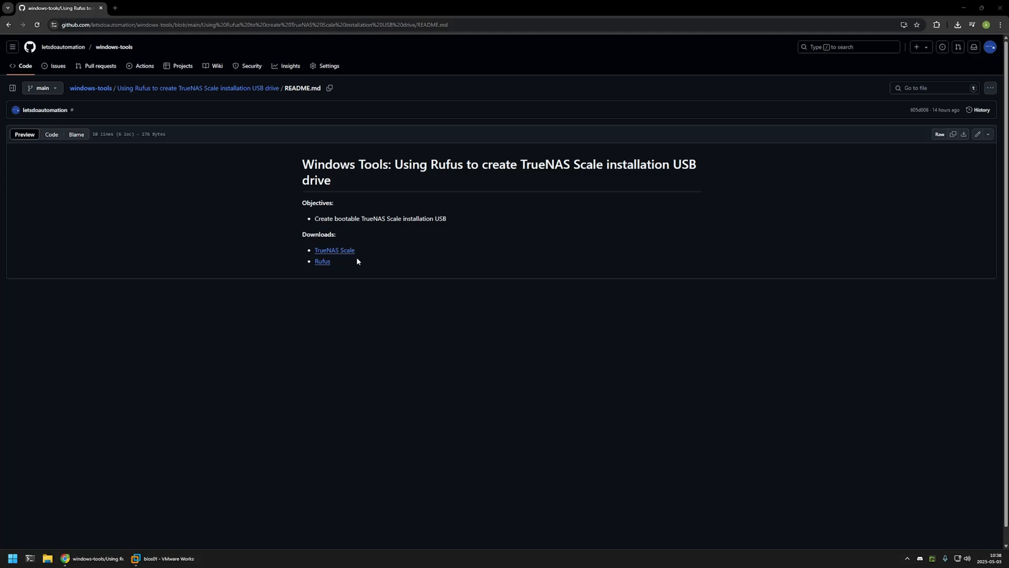
{"action": "mouse_move", "coordinate": [374, 269]}
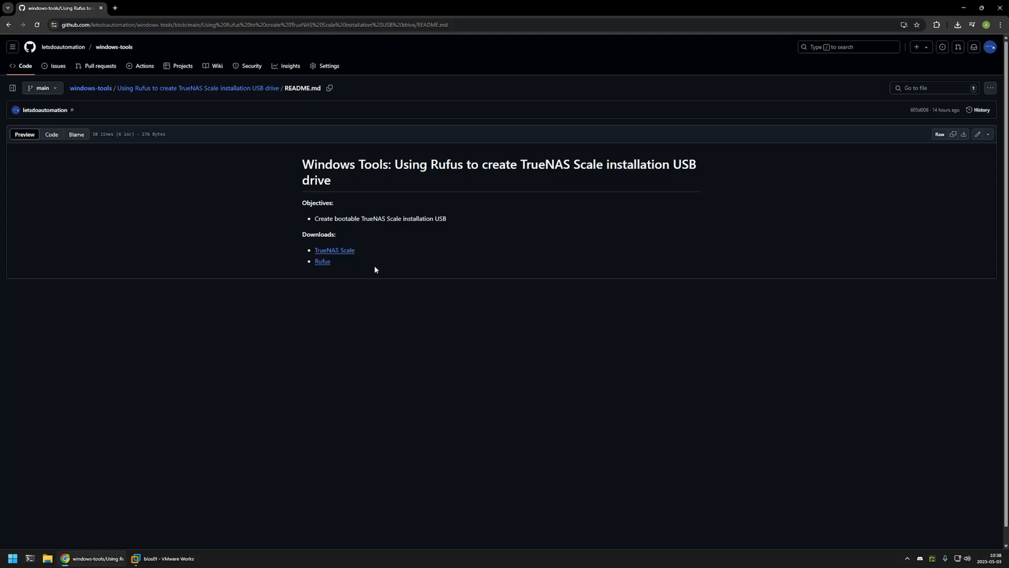
Step: Reveal the TrueNAS 25.04.0 stable download by choosing 'No Thank you, I have already signed up', then return to the README
{"action": "left_click", "coordinate": [335, 251]}
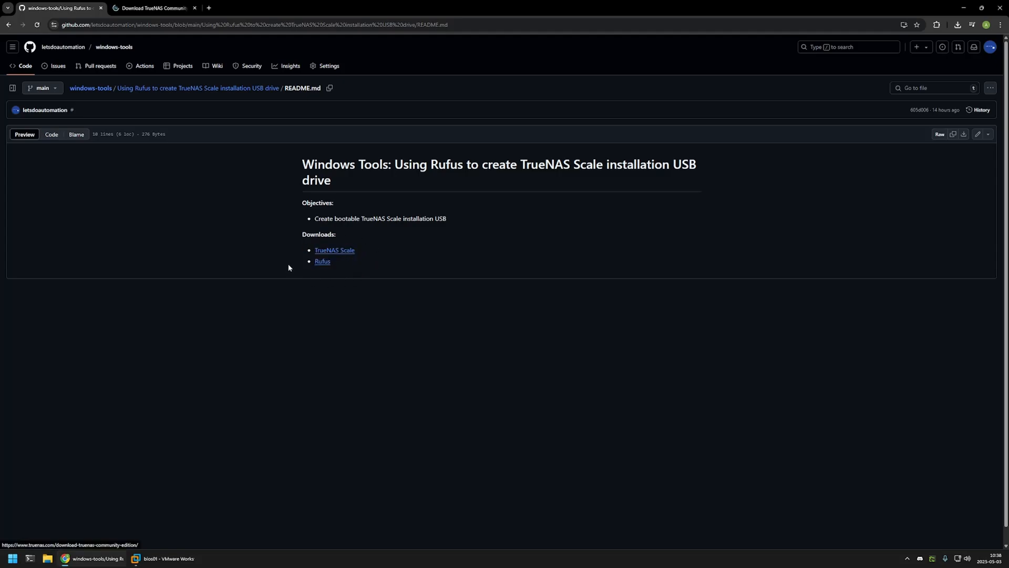
{"action": "left_click", "coordinate": [154, 7]}
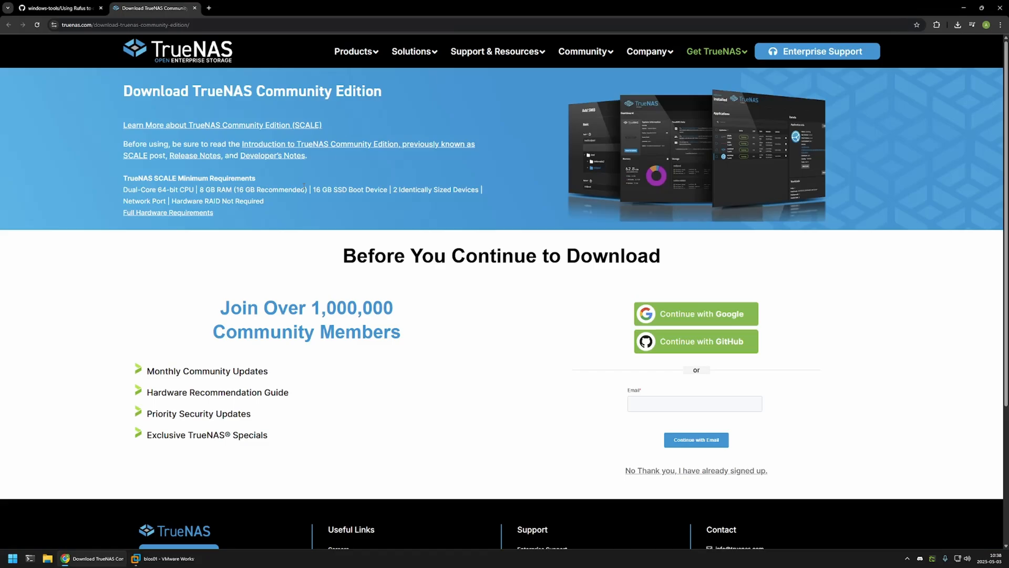
{"action": "mouse_move", "coordinate": [406, 238]}
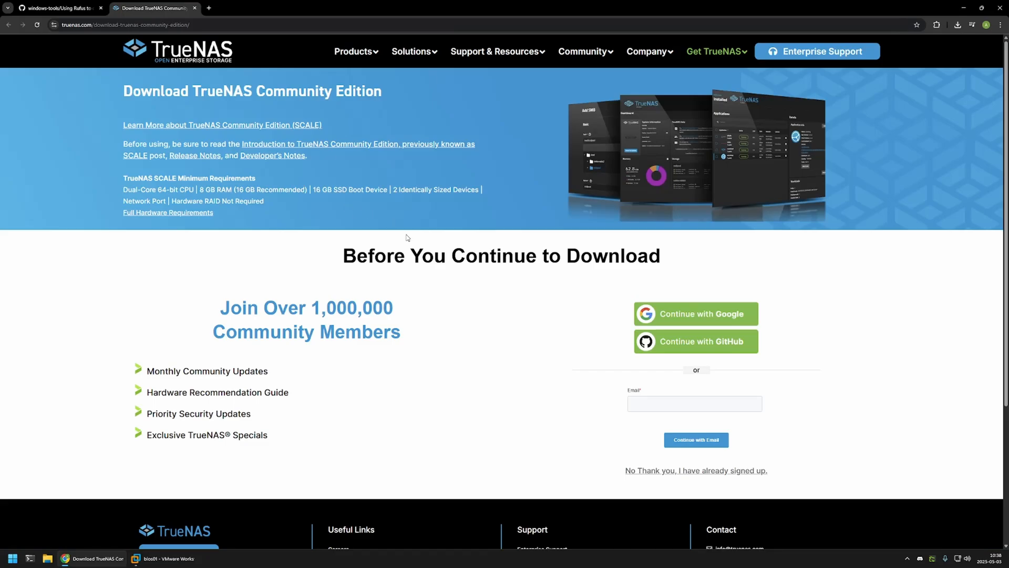
{"action": "scroll", "scroll_direction": "down", "scroll_amount": 3}
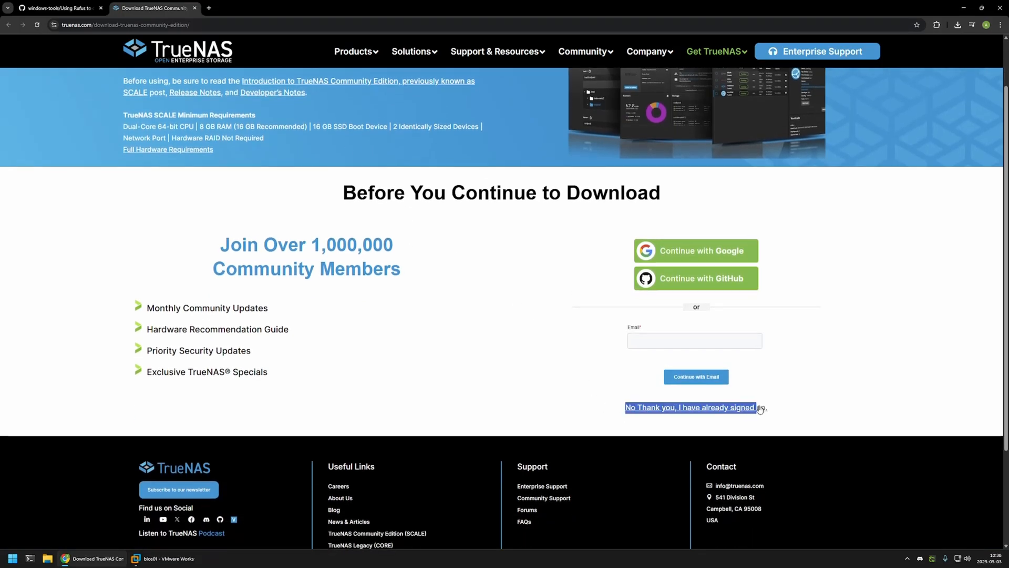
{"action": "left_click", "coordinate": [689, 407]}
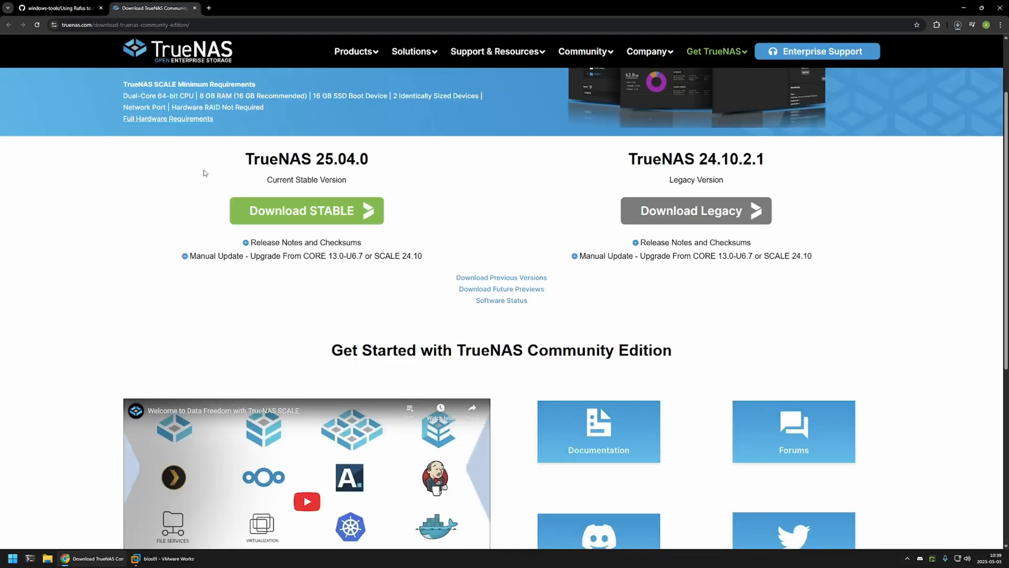
{"action": "left_click", "coordinate": [58, 7]}
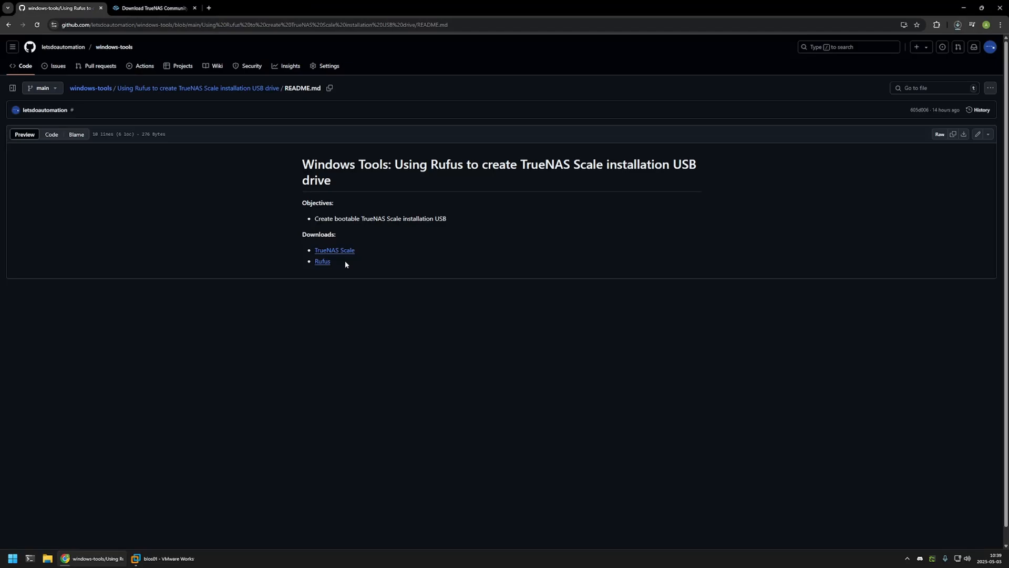
Step: Download rufus-4.7p.exe from the Latest releases table on rufus.ie
{"action": "left_click", "coordinate": [322, 261]}
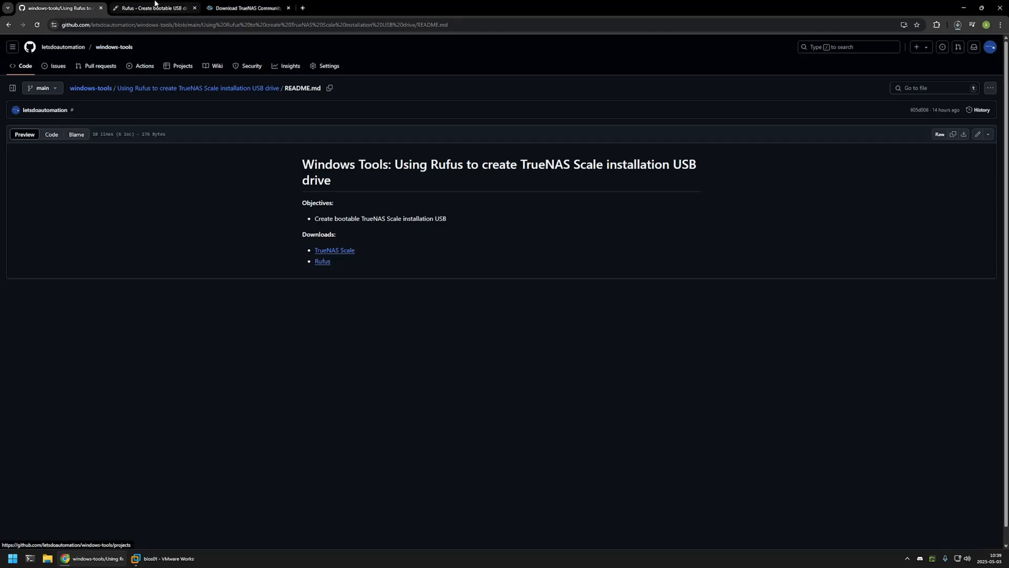
{"action": "left_click", "coordinate": [154, 8]}
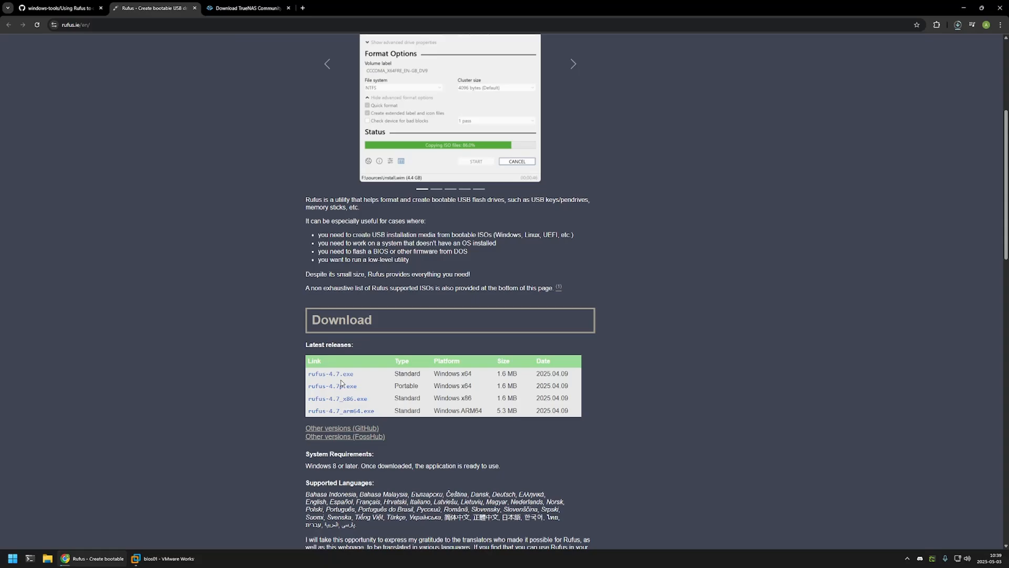
{"action": "left_click", "coordinate": [332, 386]}
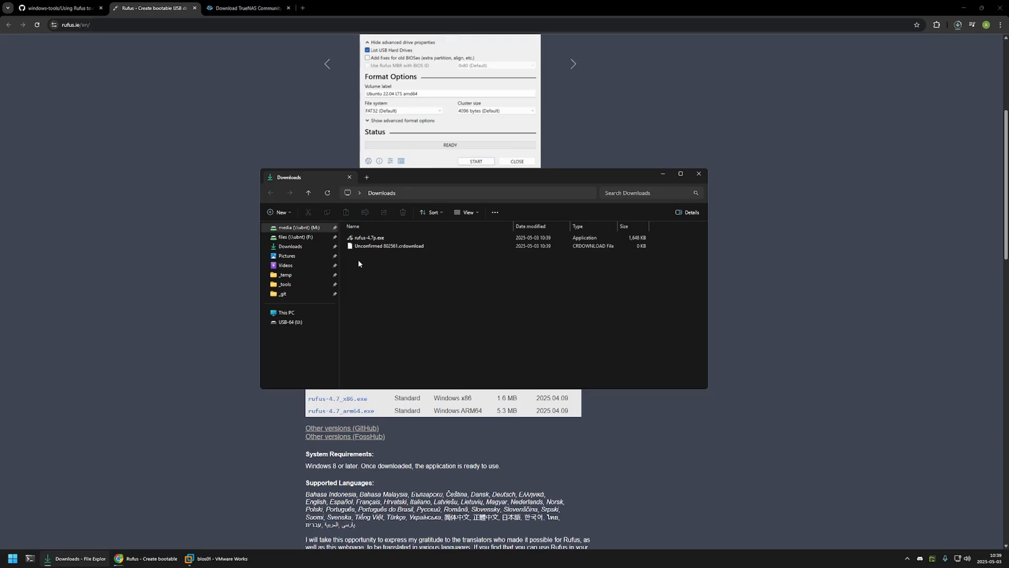
{"action": "mouse_move", "coordinate": [354, 265]}
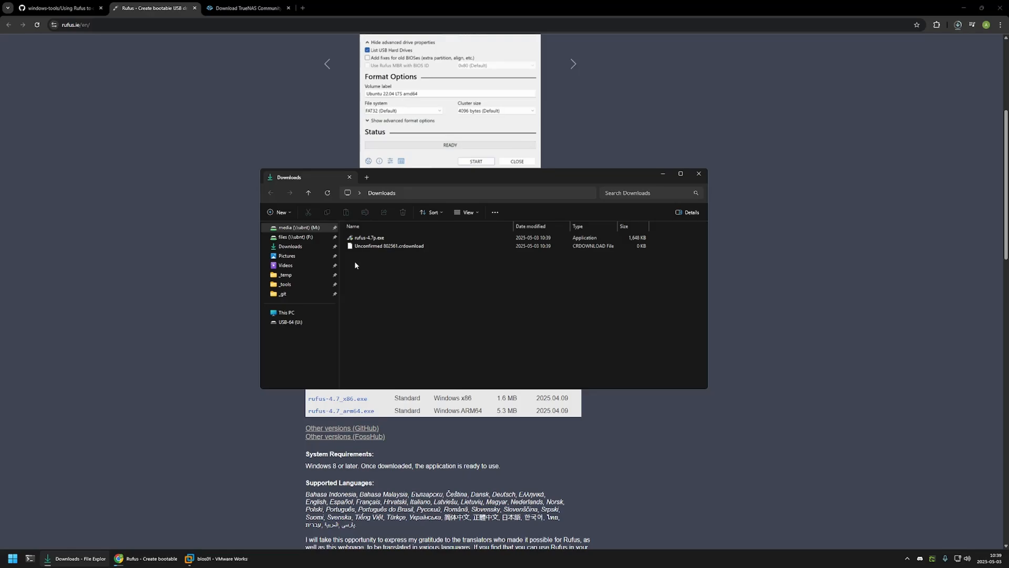
Step: Launch rufus-4.7p.exe, answer the update policy prompt, and choose the TrueNAS-SCALE-25.04.0 ISO for the 64 GB drive
{"action": "left_click", "coordinate": [475, 160]}
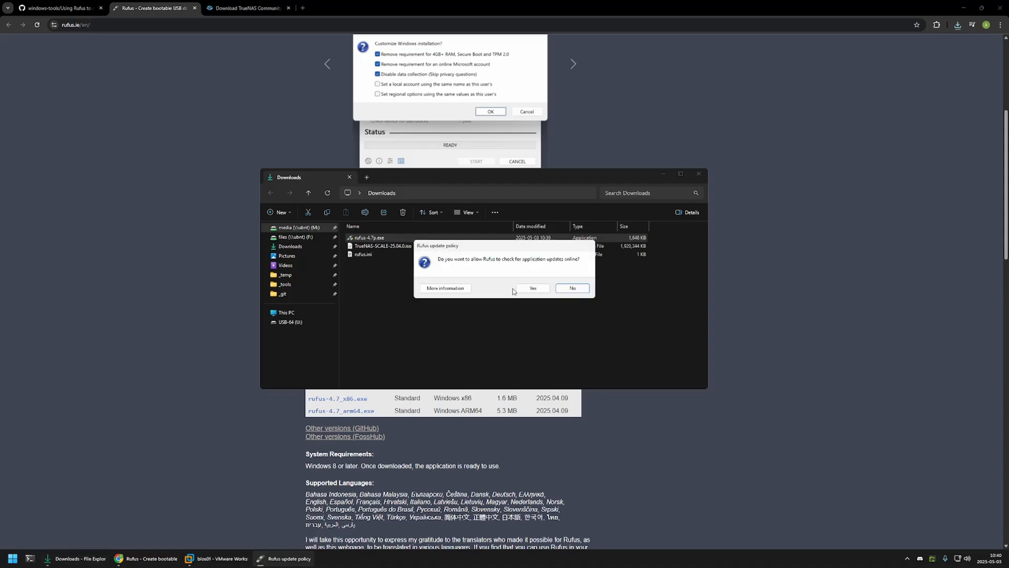
{"action": "left_click", "coordinate": [572, 288]}
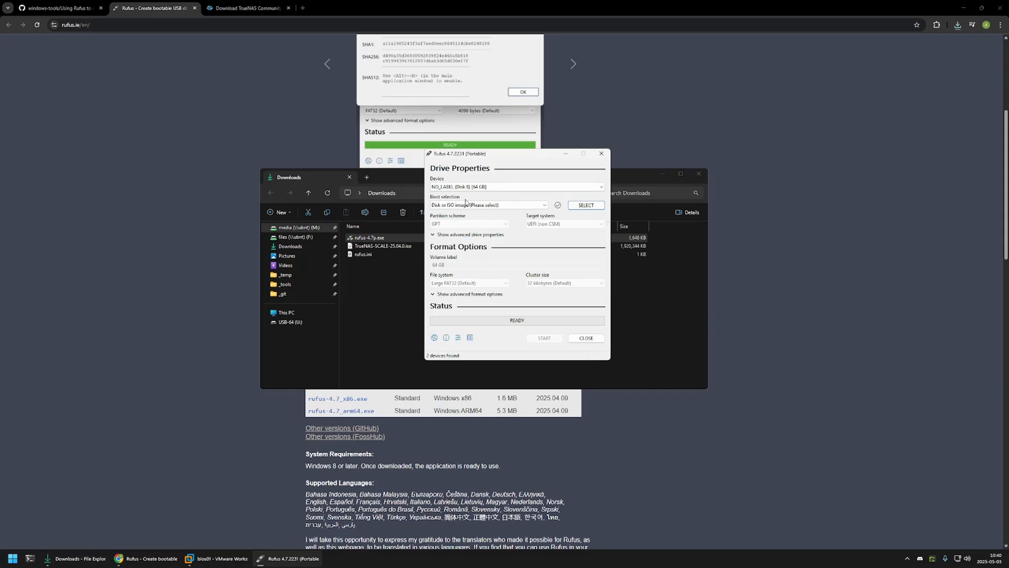
{"action": "left_click", "coordinate": [515, 187]}
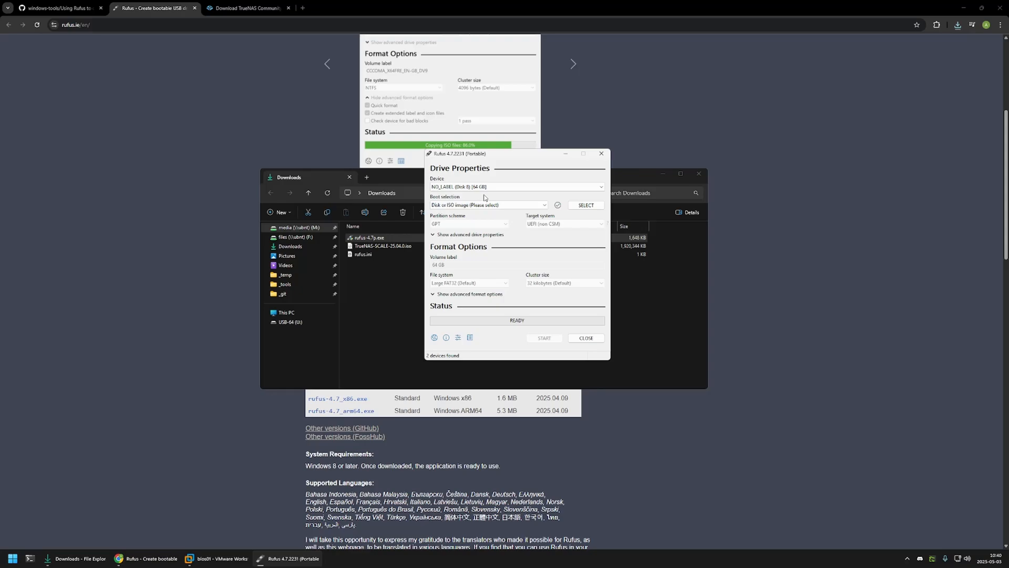
{"action": "mouse_move", "coordinate": [543, 198]}
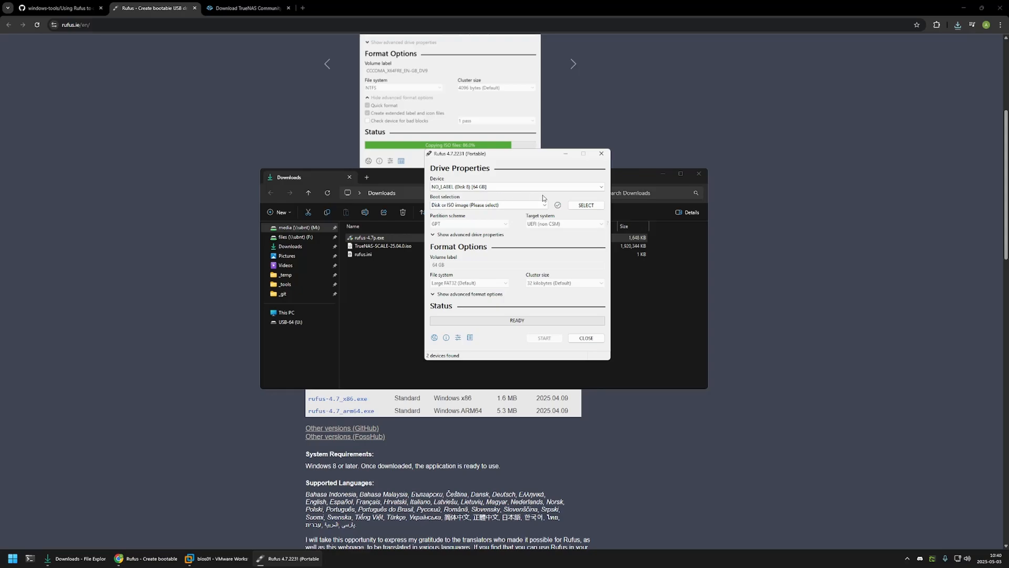
{"action": "left_click", "coordinate": [584, 205]}
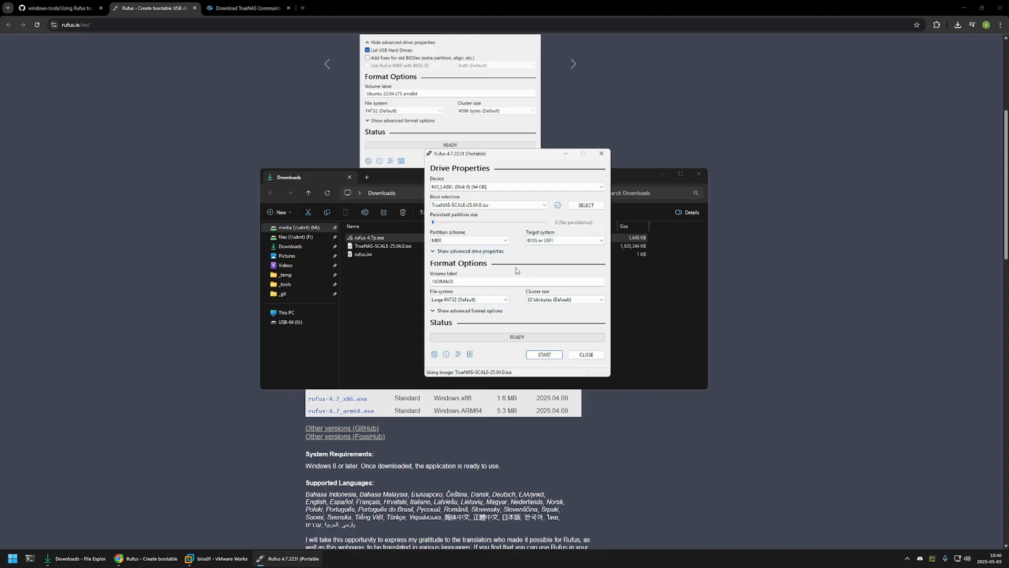
Step: Start writing in DD Image mode and accept the data-destruction warning for the 64 GB drive
{"action": "left_click", "coordinate": [544, 354]}
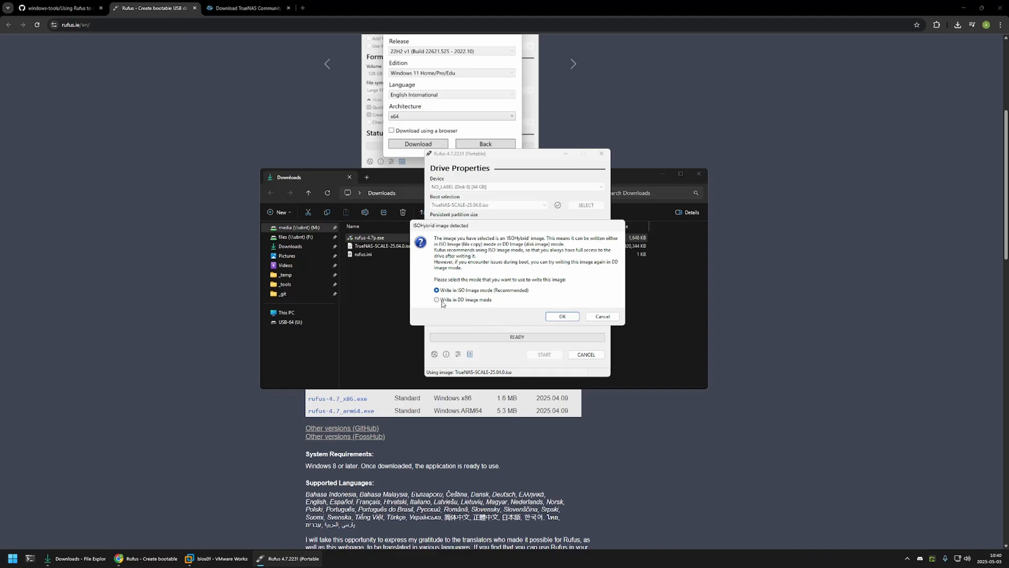
{"action": "left_click", "coordinate": [437, 300]}
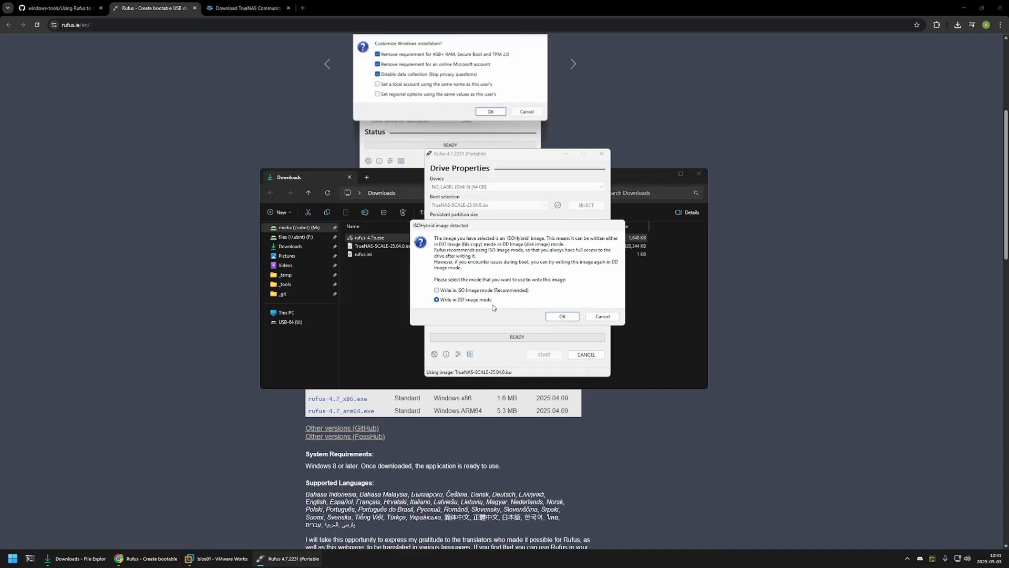
{"action": "left_click", "coordinate": [560, 317]}
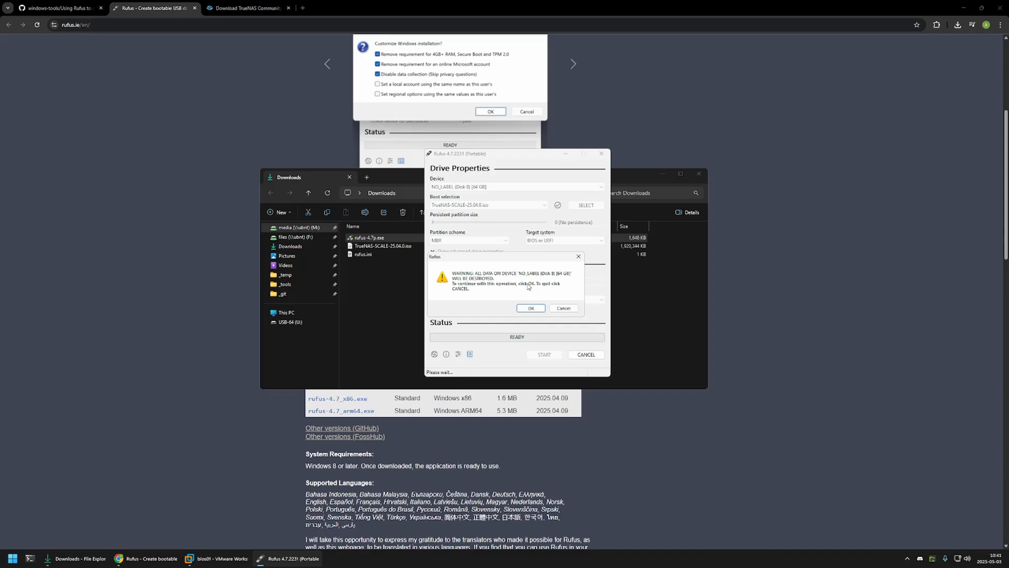
{"action": "left_click", "coordinate": [529, 307]}
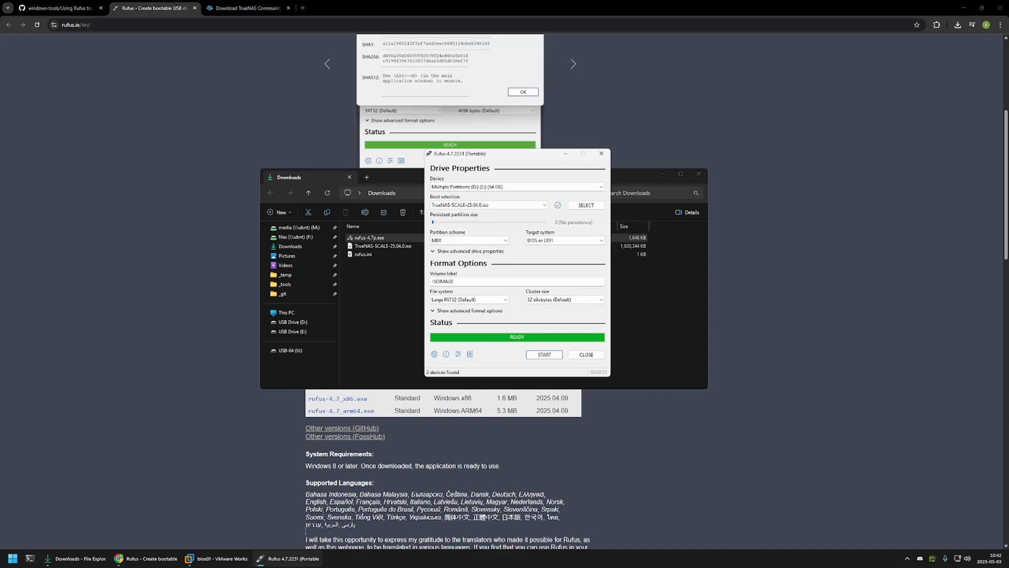
Step: Switch to the bios01 VM and reach VM > Removable Devices to connect the Silicon Motion Type-C drive
{"action": "left_click", "coordinate": [220, 558]}
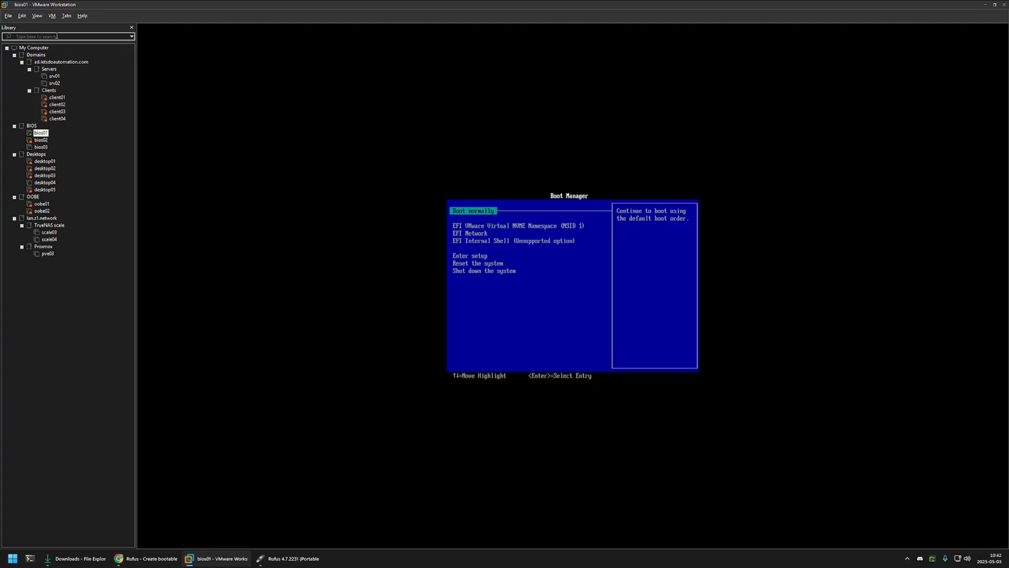
{"action": "left_click", "coordinate": [51, 16]}
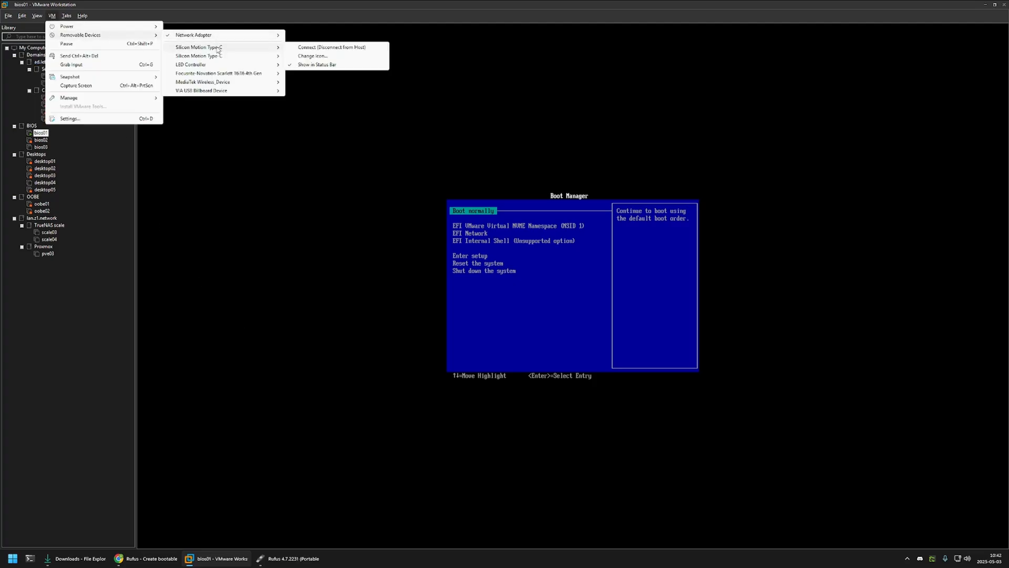
{"action": "mouse_move", "coordinate": [332, 47]}
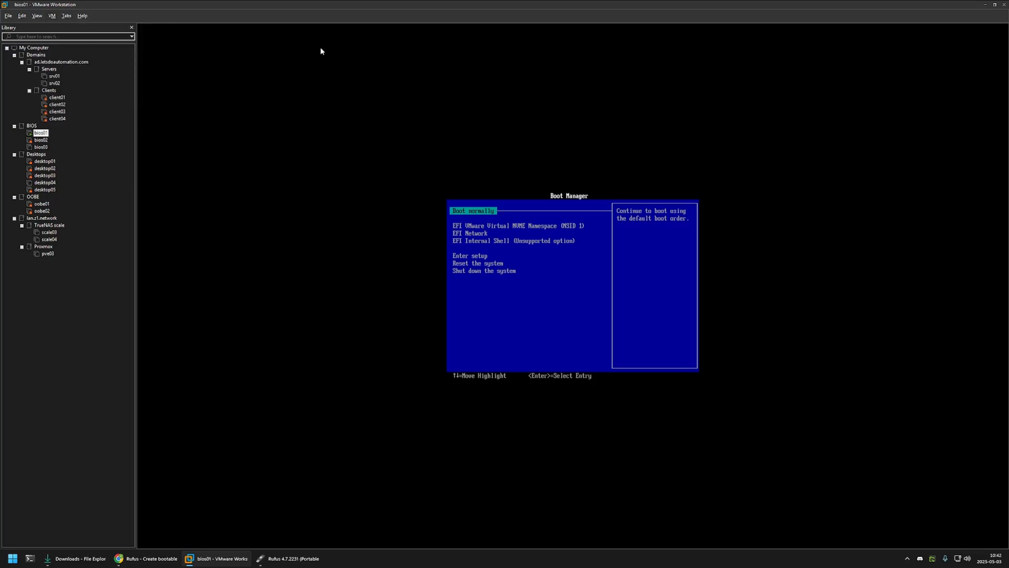
{"action": "mouse_move", "coordinate": [275, 57]}
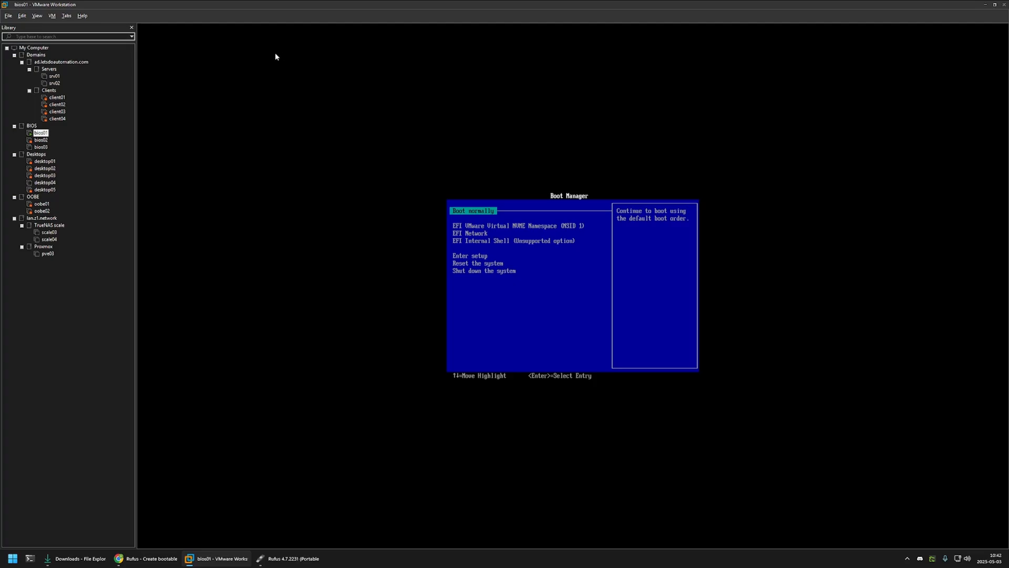
{"action": "left_click", "coordinate": [52, 16]}
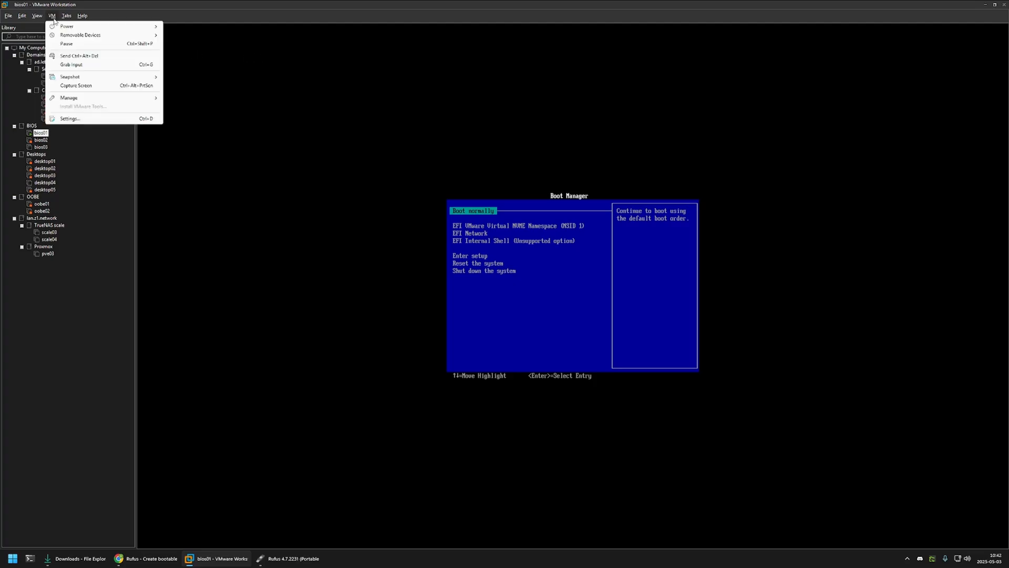